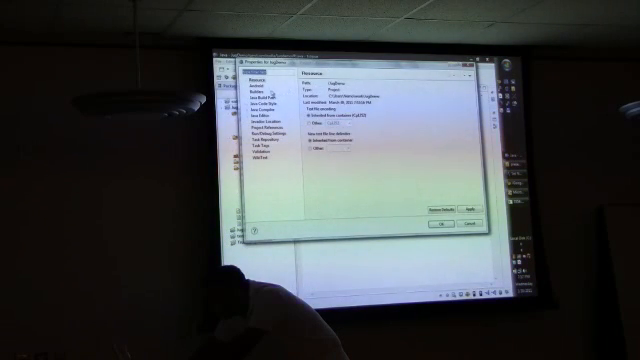
- Switch the Preferences dialog to the Builders page listing the configured builders
left_click(258, 92)
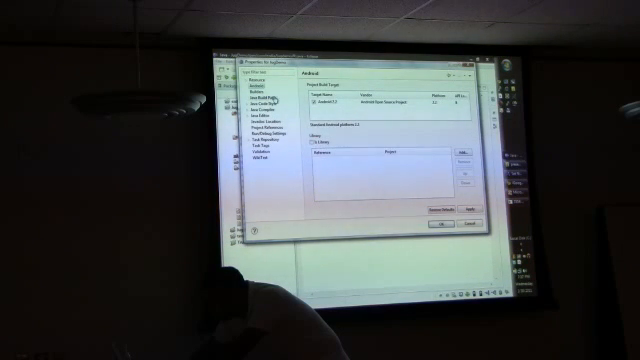
left_click(264, 90)
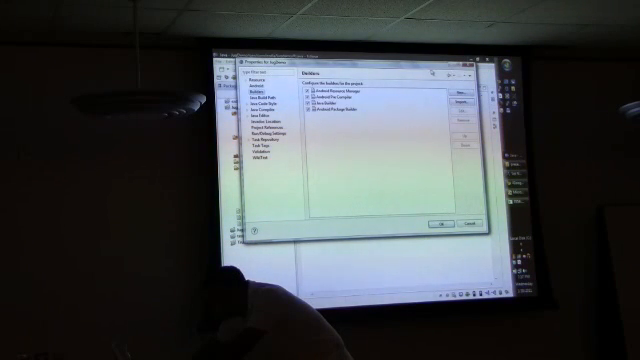